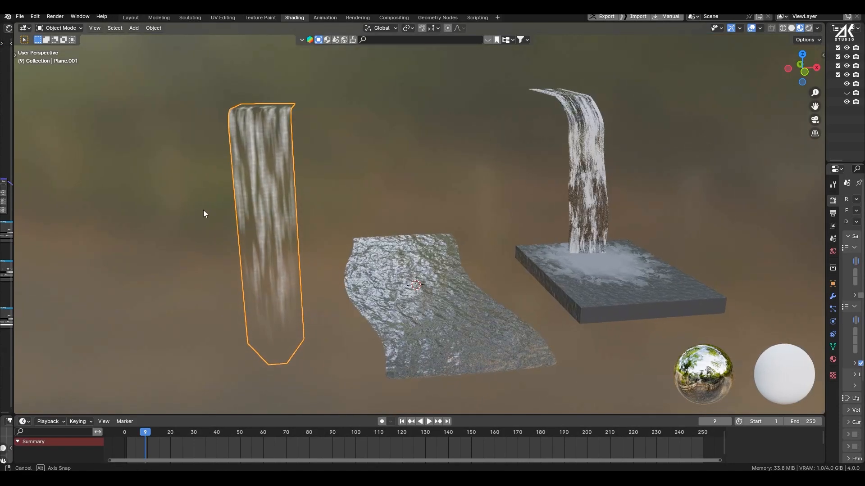
# - Play and pause the timeline to preview the three flowing water effects
pyautogui.click(429, 422)
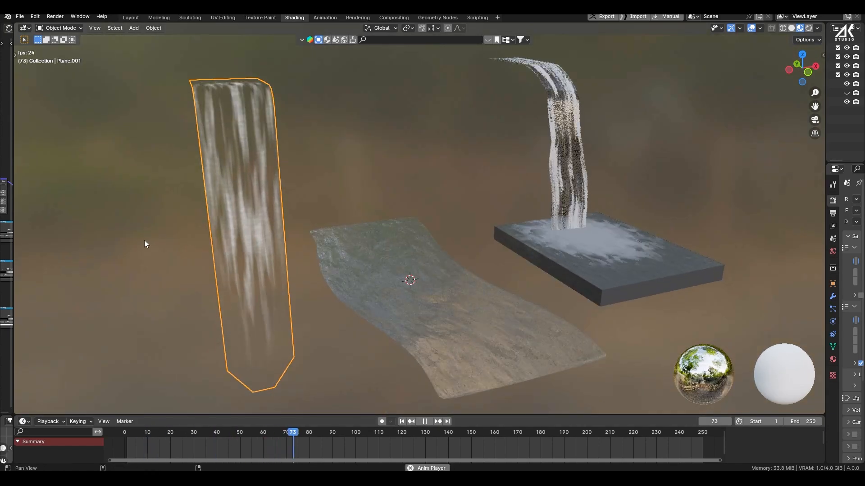
pyautogui.click(423, 420)
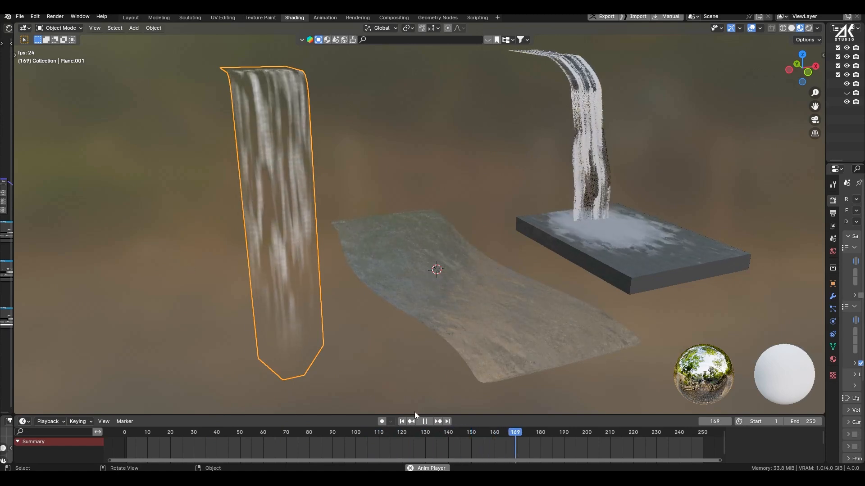
pyautogui.click(423, 422)
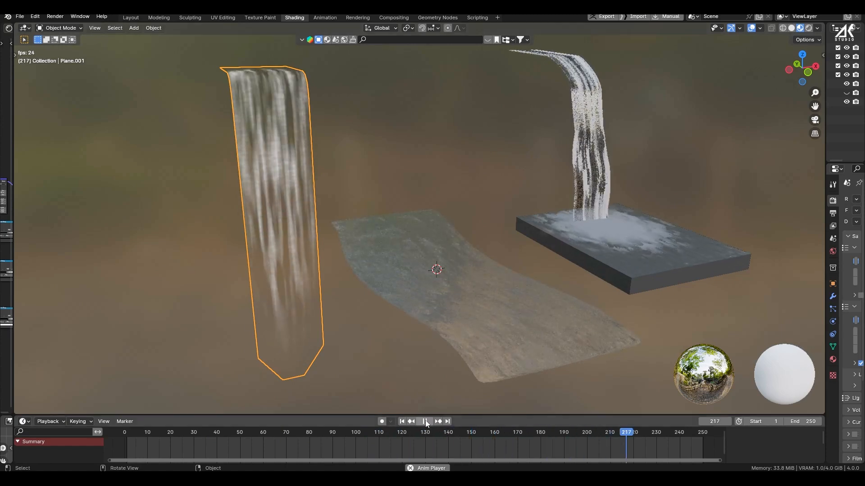
pyautogui.click(424, 422)
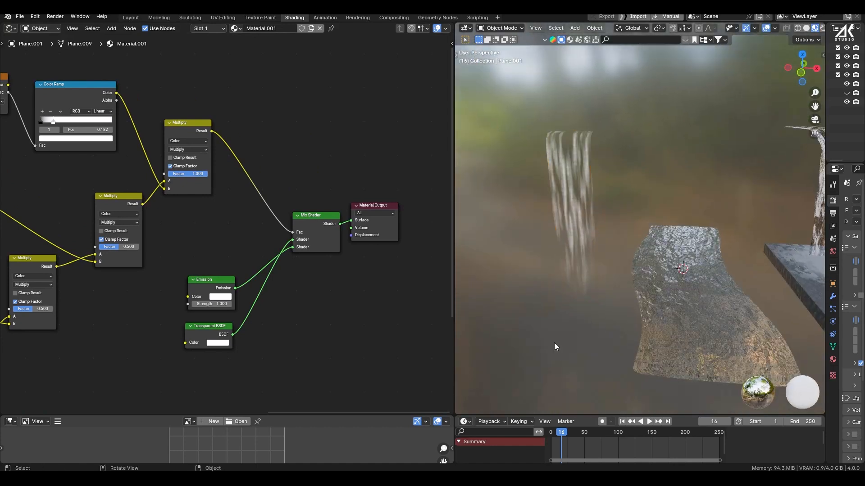
# - Play the viewport animation while the waterfall plane's emission/transparent material is shown
pyautogui.click(649, 421)
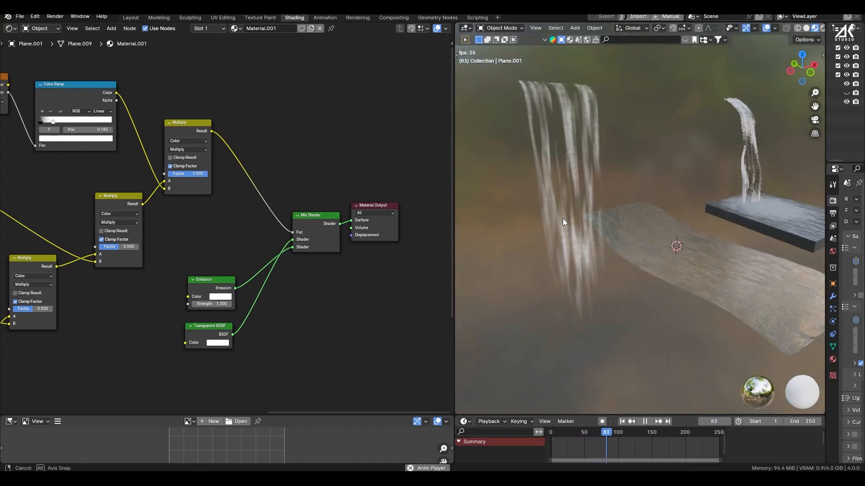
pyautogui.click(644, 422)
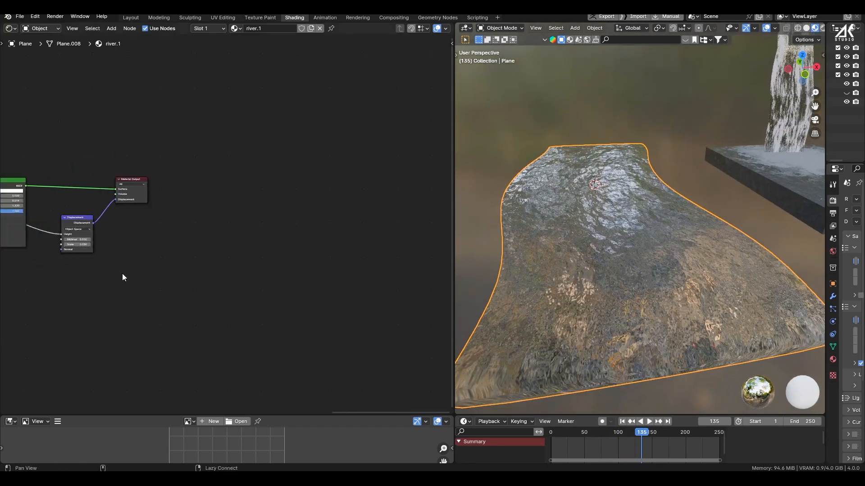
# - Toggle playback while the river.1 material with its Displacement node is displayed
pyautogui.click(650, 422)
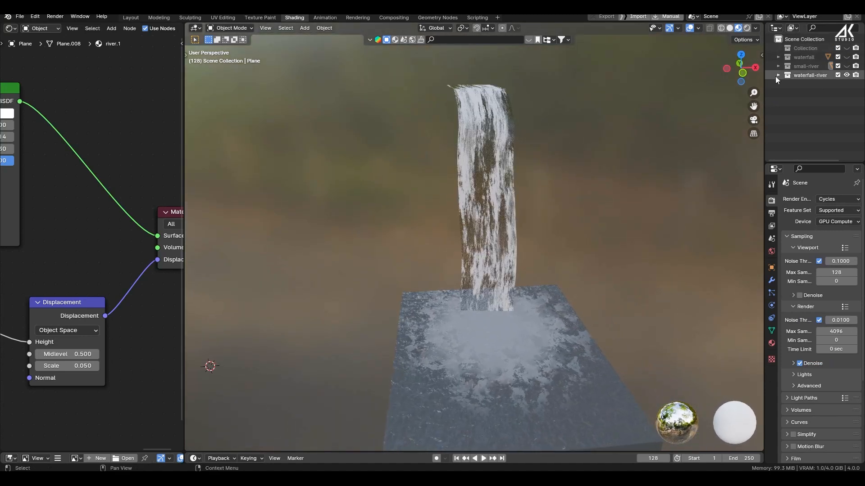
# - Expand the waterfall-river collection, inspect Plane.005 and BezierCurve materials, and switch to Layout
pyautogui.click(778, 74)
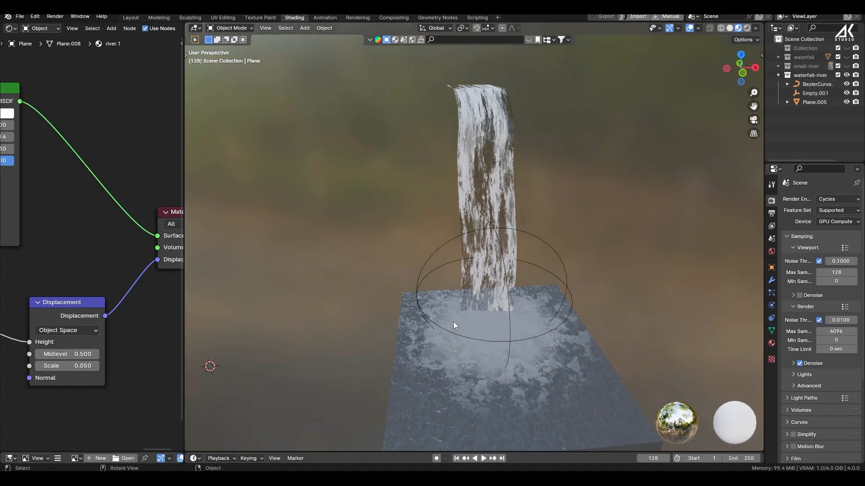
pyautogui.click(482, 459)
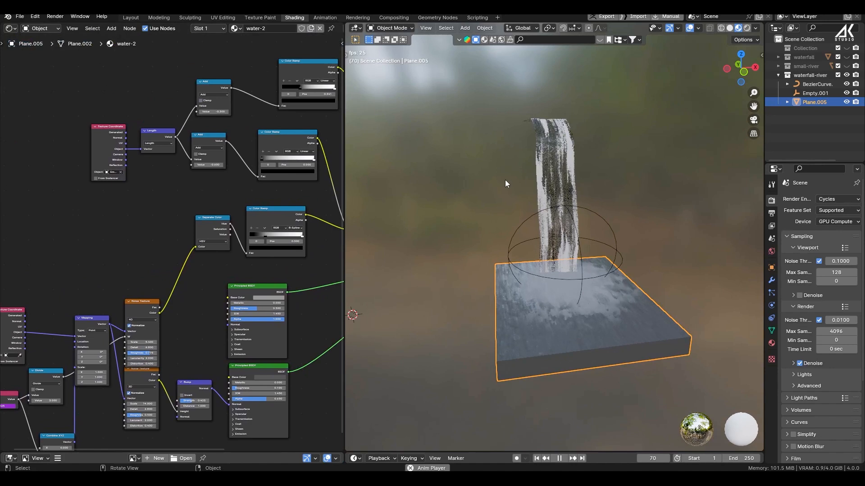
pyautogui.click(815, 84)
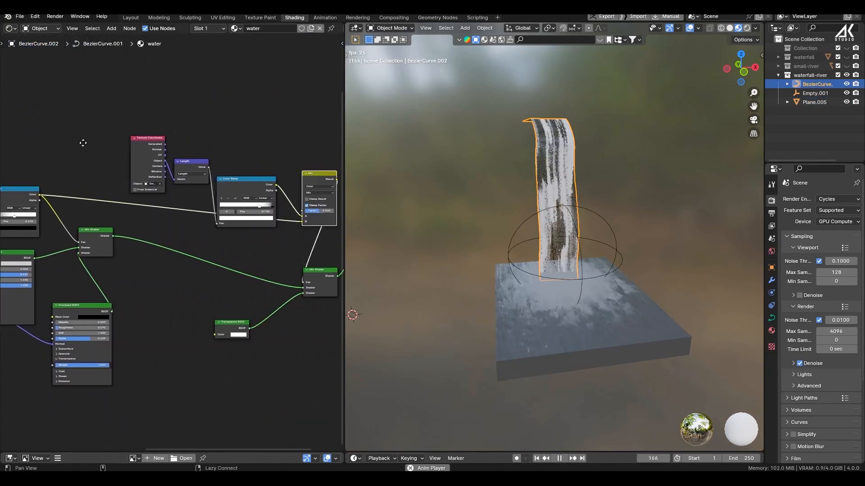
pyautogui.click(130, 17)
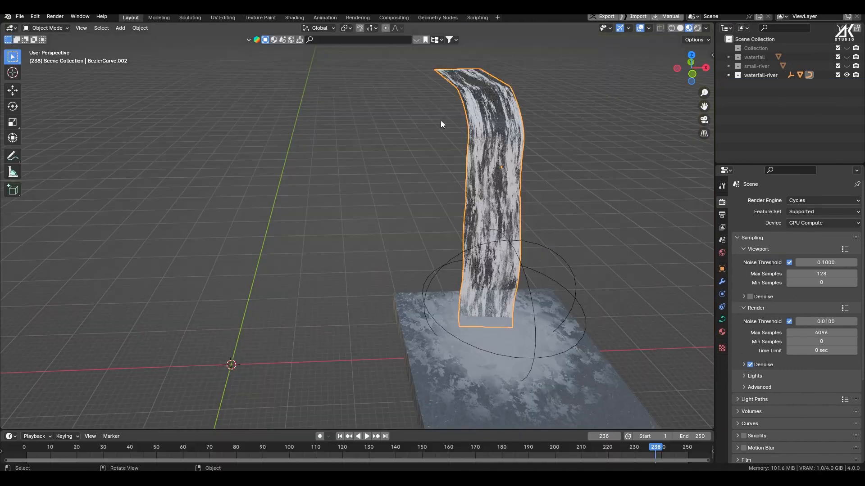
# - In curve Edit Mode, draw a new waterfall stroke and start Shrink/Fatten on it
pyautogui.click(46, 28)
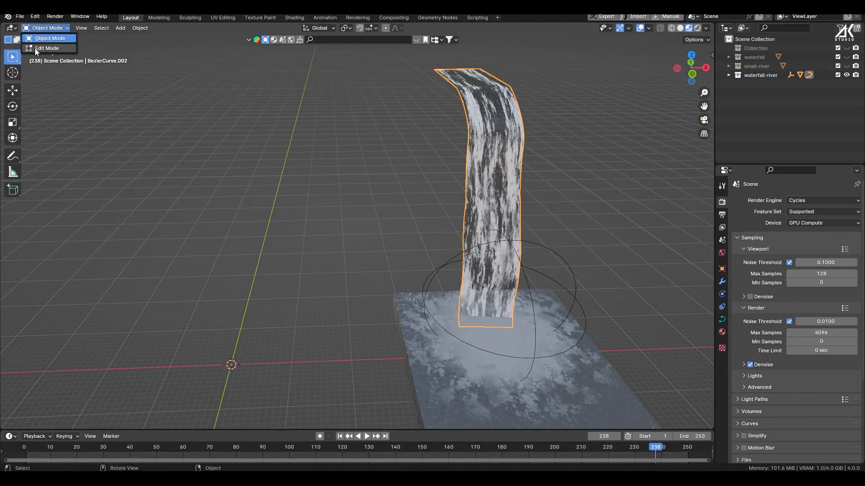
pyautogui.click(45, 48)
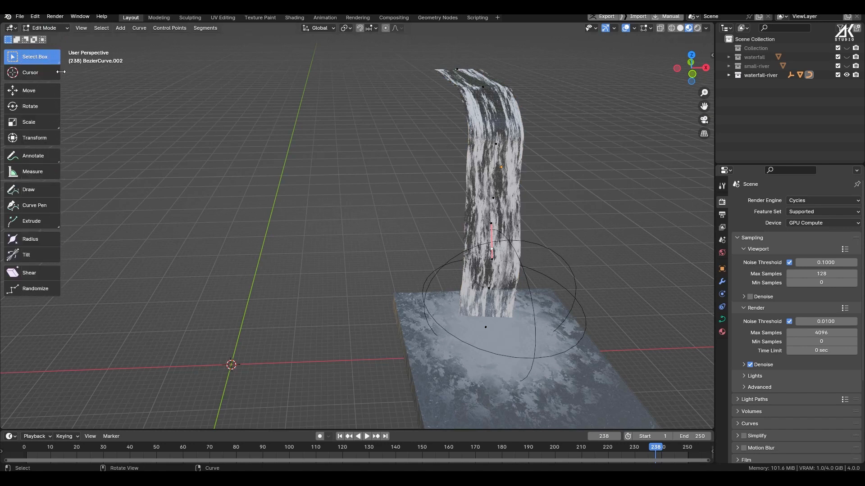
pyautogui.click(28, 189)
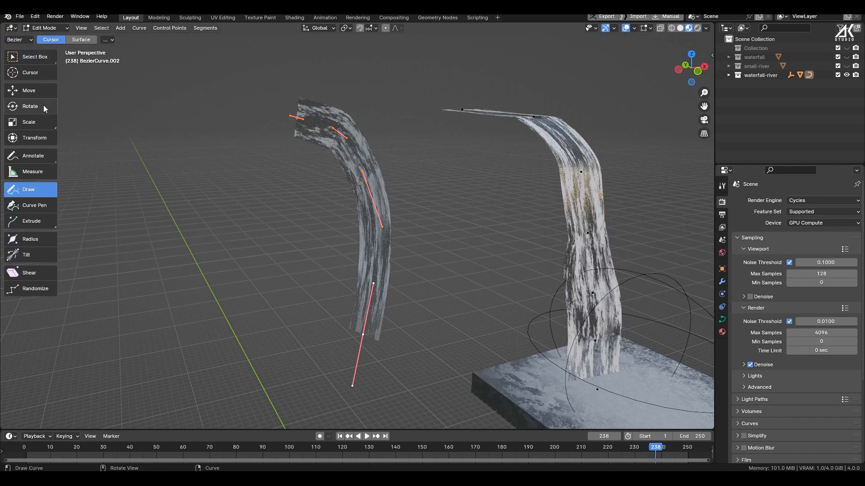
pyautogui.press('alt+s')
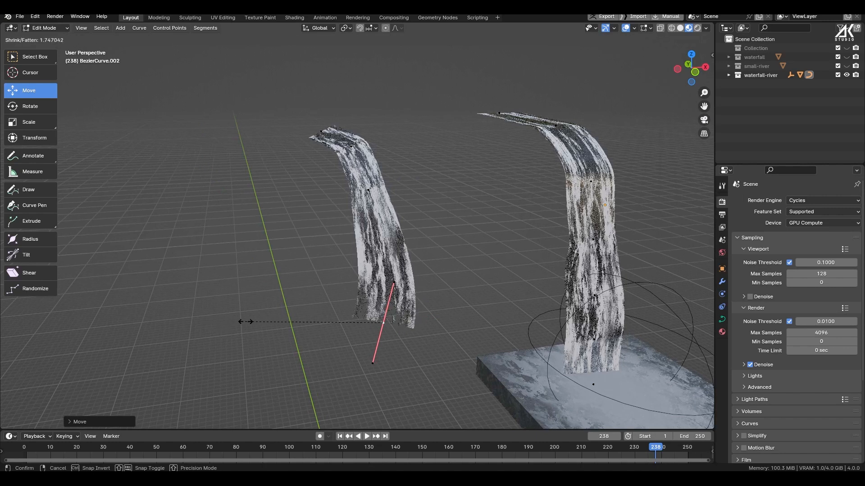
# - Confirm the strip's new width and bring up Delete options for its selected points
pyautogui.click(367, 436)
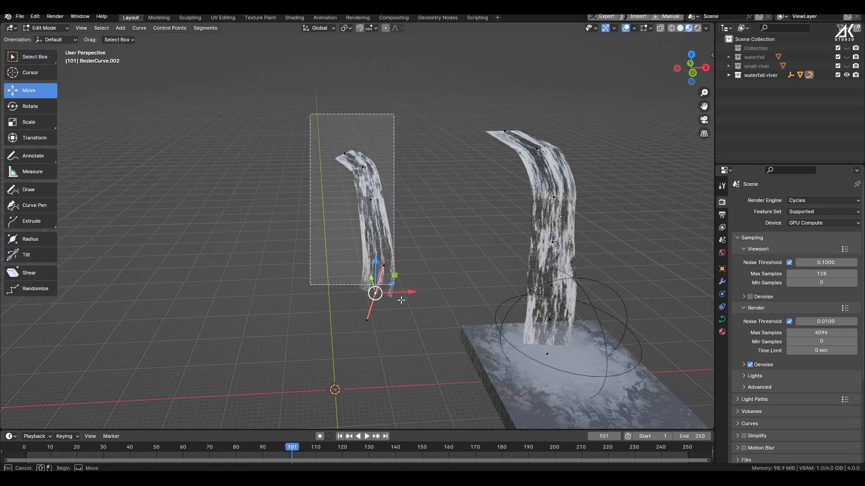
pyautogui.press('x')
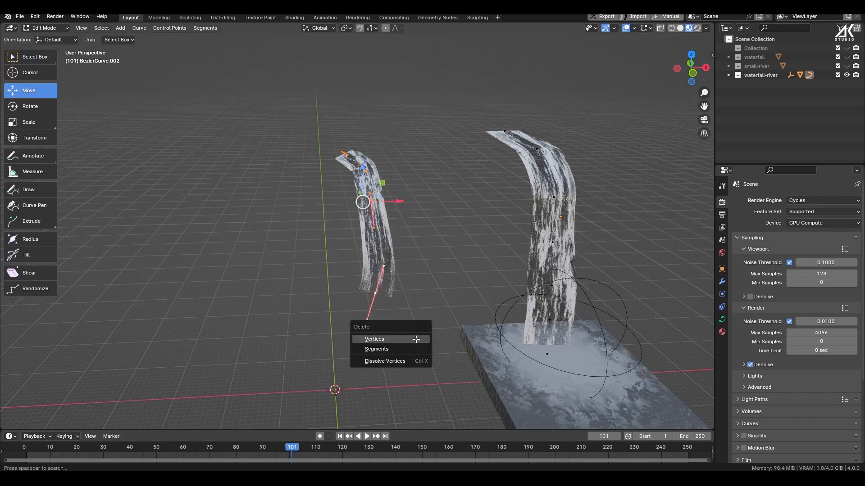